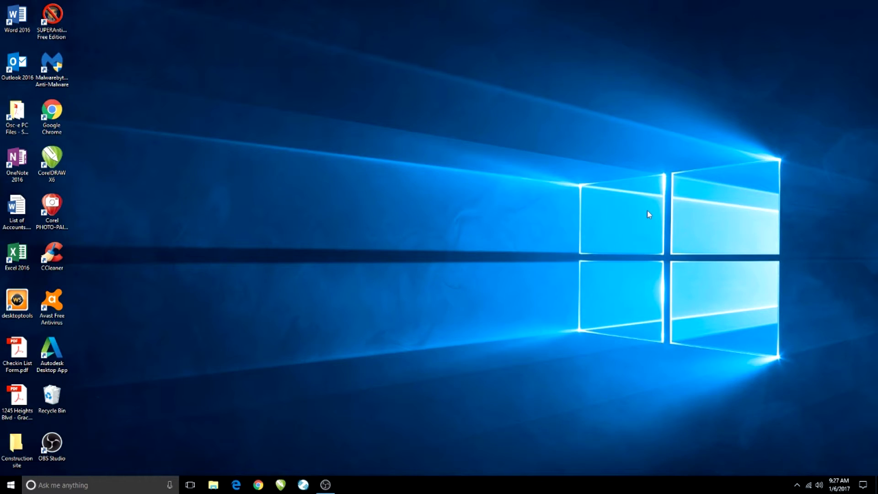
{"action": "mouse_move", "coordinate": [758, 309]}
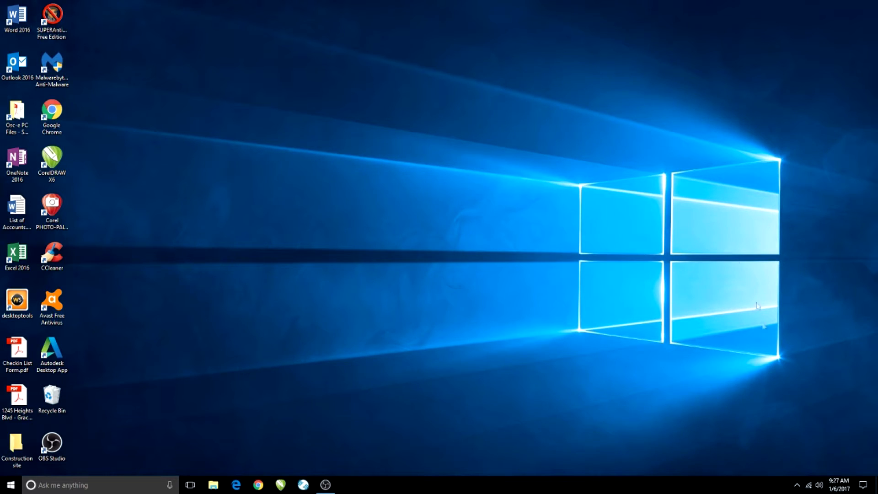
Step: Reveal the hidden tray icons and bring up the ControlCenter4 icon's options menu
{"action": "left_click", "coordinate": [798, 483]}
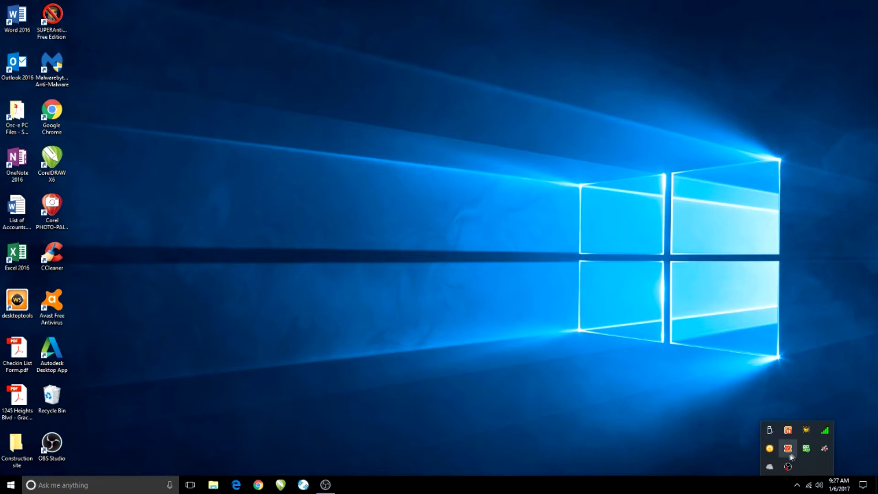
{"action": "mouse_move", "coordinate": [794, 454]}
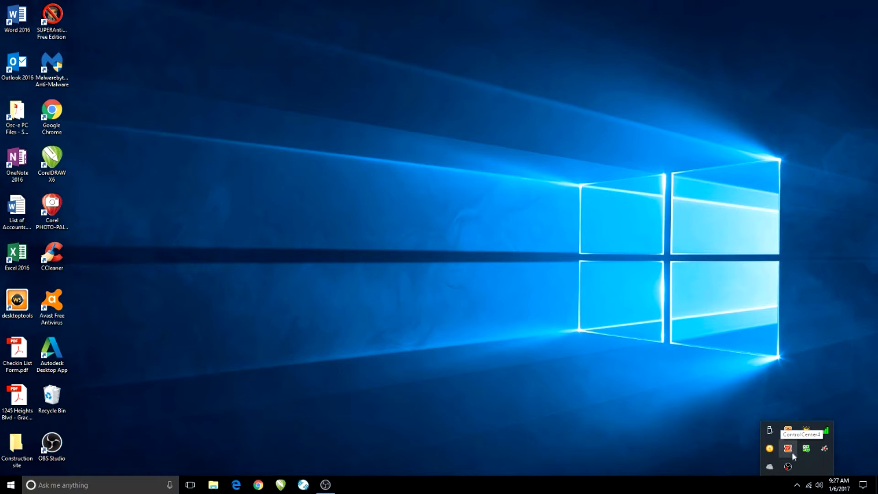
{"action": "right_click", "coordinate": [787, 449]}
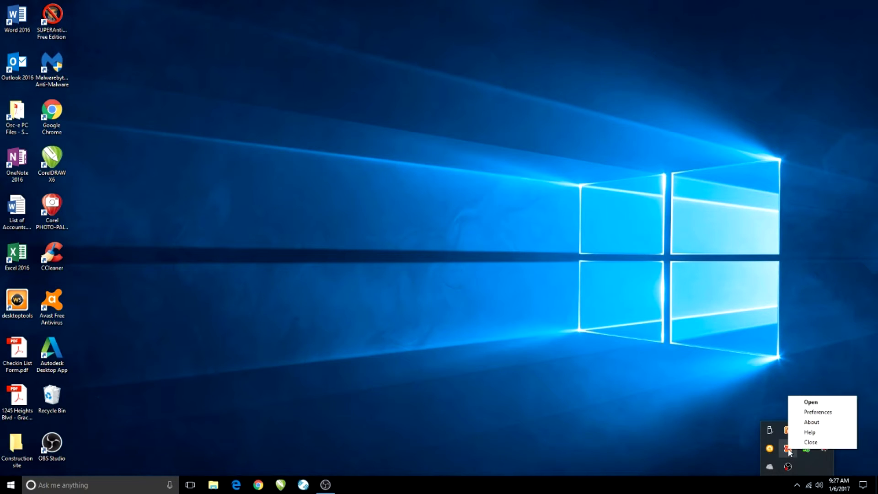
{"action": "mouse_move", "coordinate": [811, 402]}
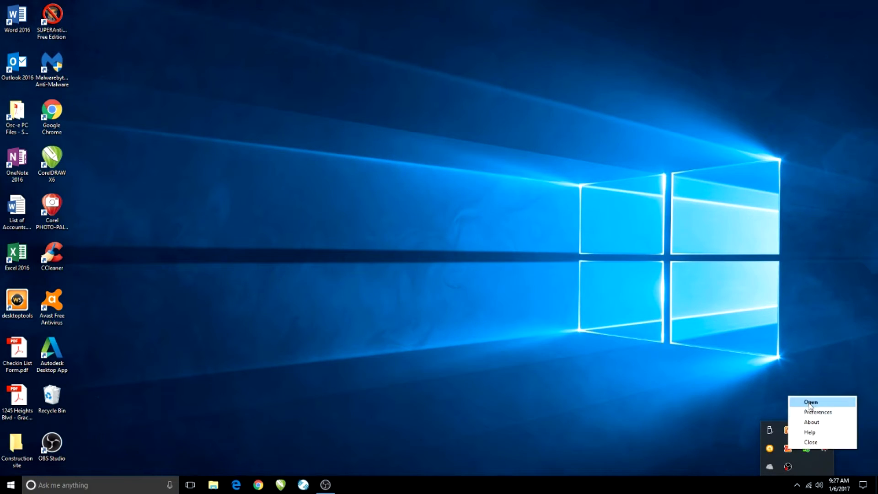
Step: Review the e-mail, OCR and file scan buttons, then bring up the File scan's button settings
{"action": "left_click", "coordinate": [810, 401]}
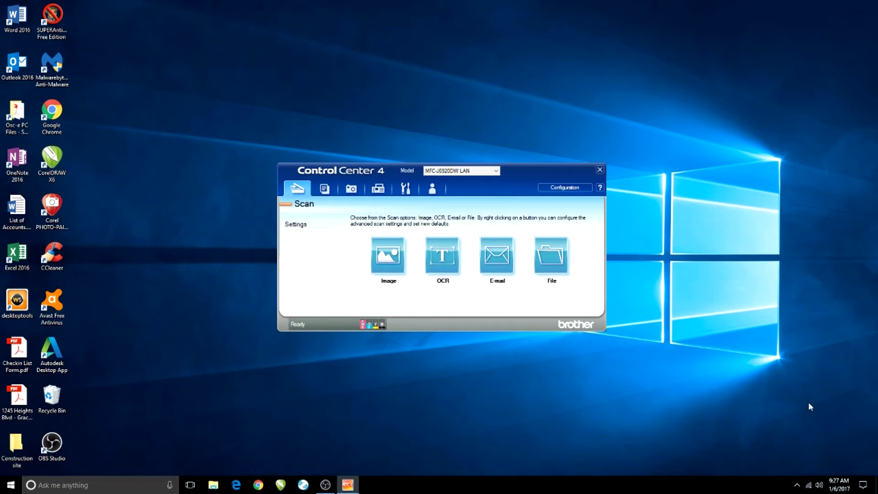
{"action": "mouse_move", "coordinate": [412, 286]}
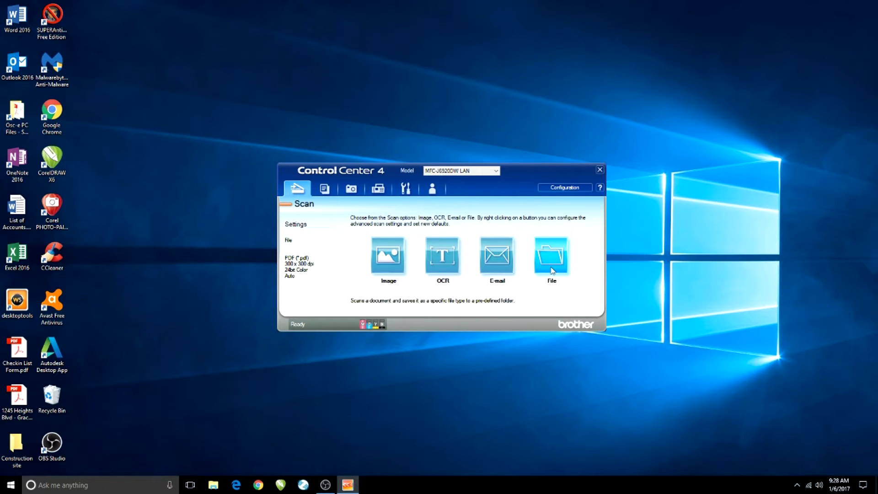
{"action": "left_click", "coordinate": [497, 256]}
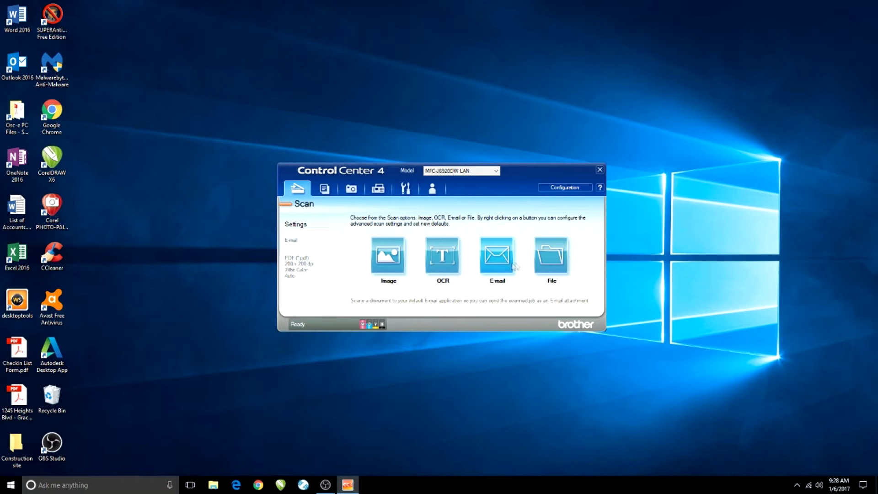
{"action": "left_click", "coordinate": [442, 256]}
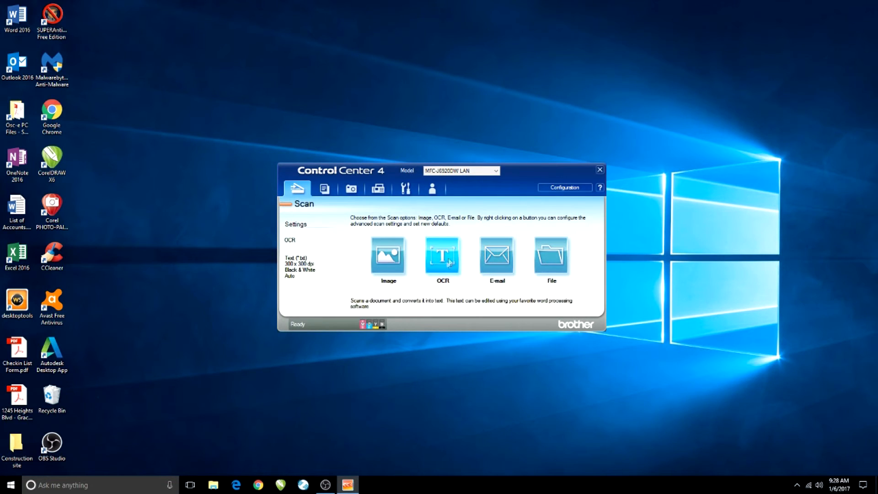
{"action": "left_click", "coordinate": [550, 256]}
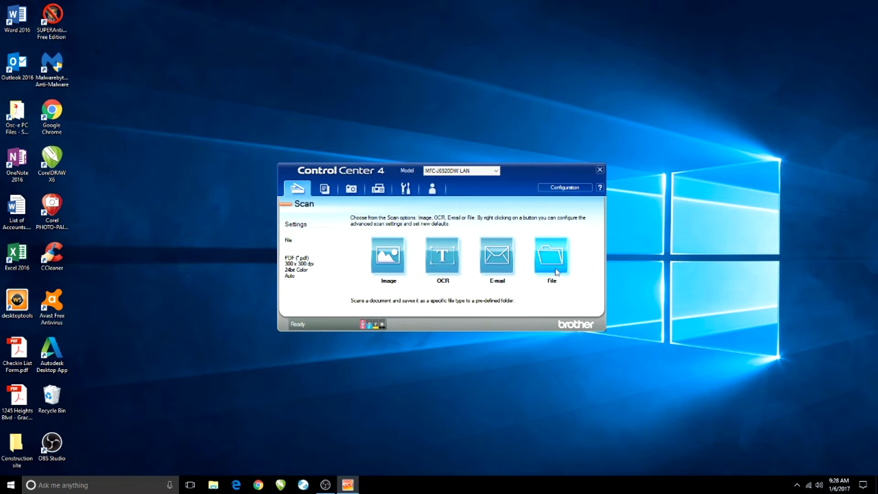
{"action": "right_click", "coordinate": [549, 257]}
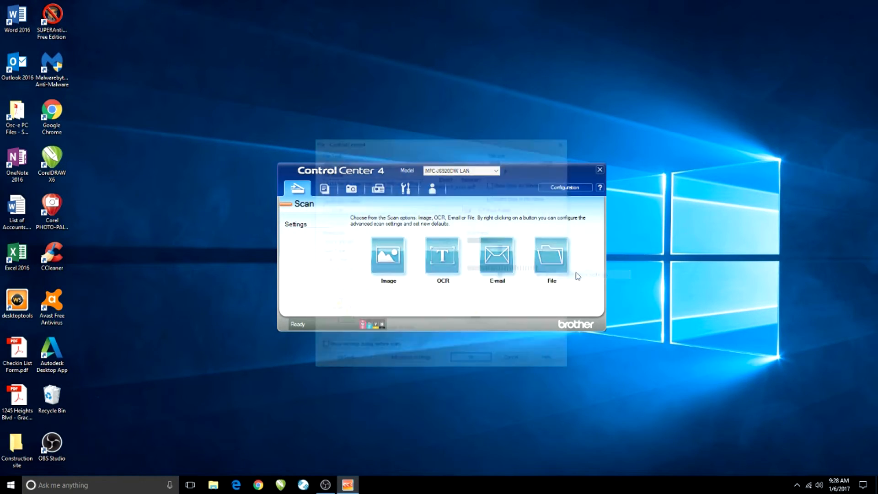
{"action": "left_click", "coordinate": [552, 254]}
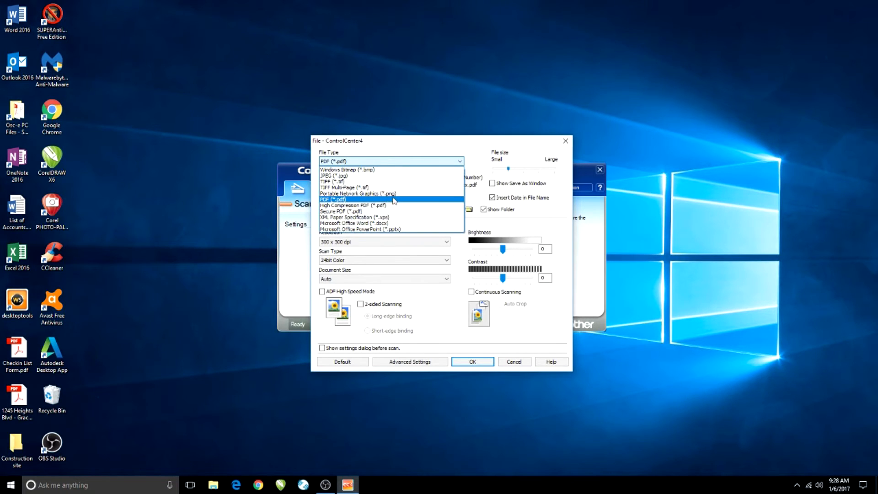
{"action": "left_click", "coordinate": [337, 199]}
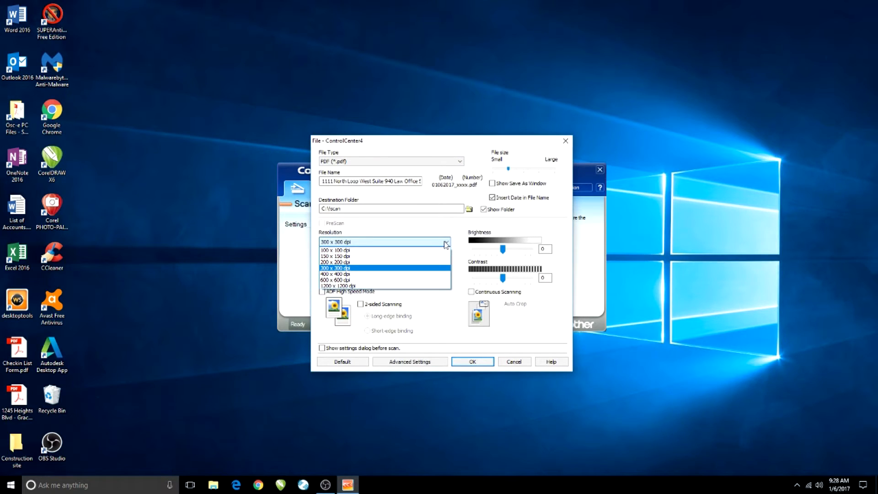
{"action": "left_click", "coordinate": [447, 260]}
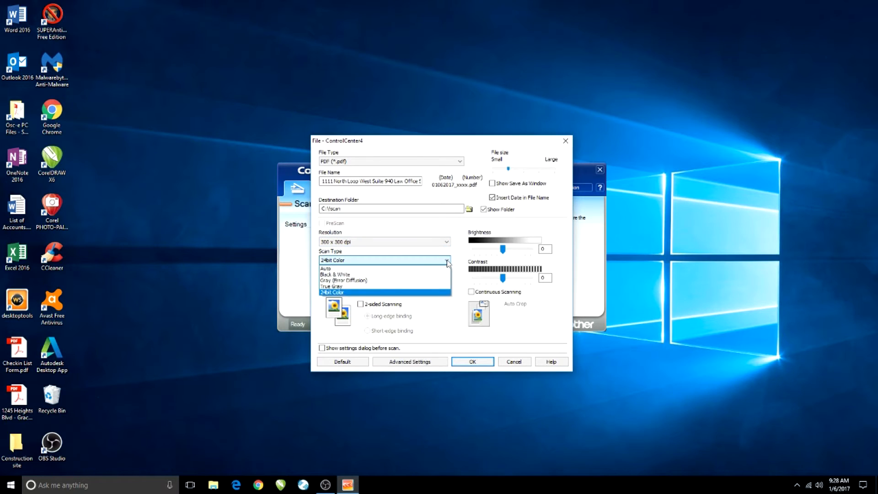
{"action": "left_click", "coordinate": [331, 293]}
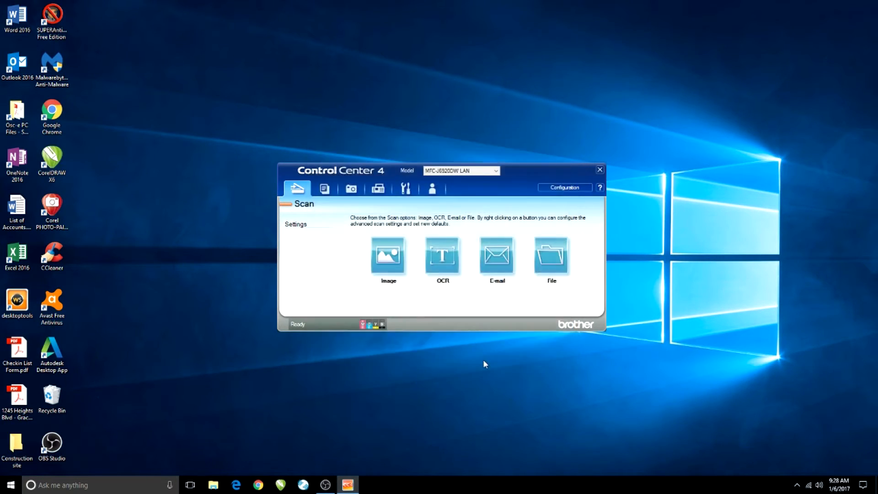
{"action": "right_click", "coordinate": [388, 255]}
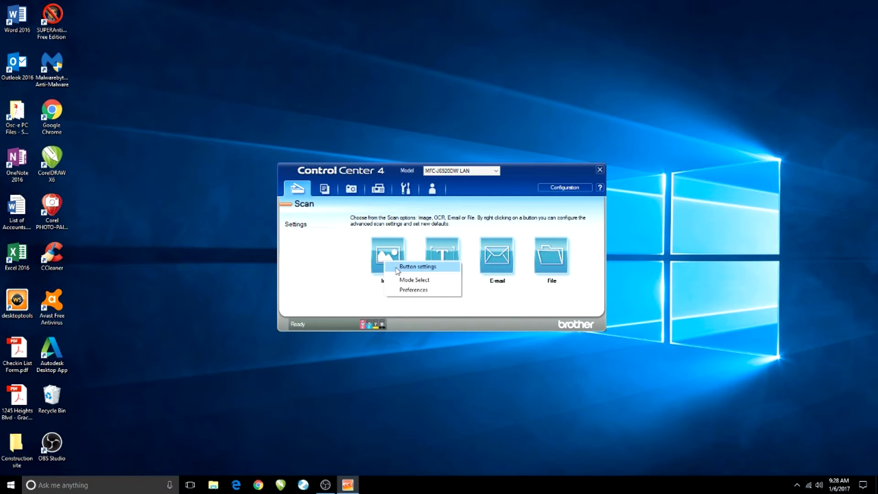
{"action": "left_click", "coordinate": [414, 280]}
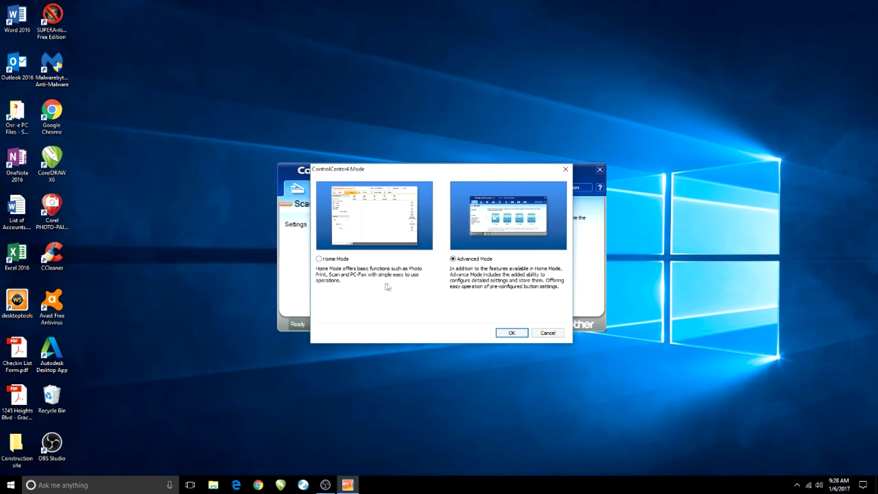
{"action": "left_click", "coordinate": [512, 333]}
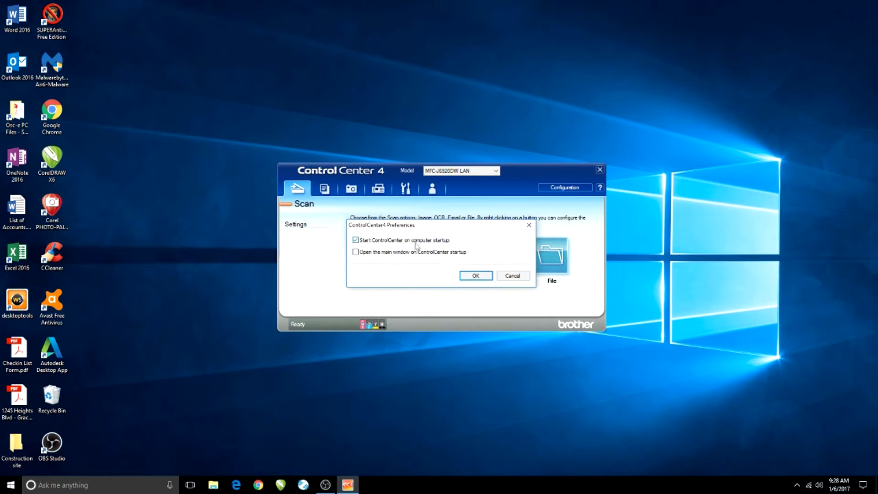
{"action": "left_click", "coordinate": [475, 275]}
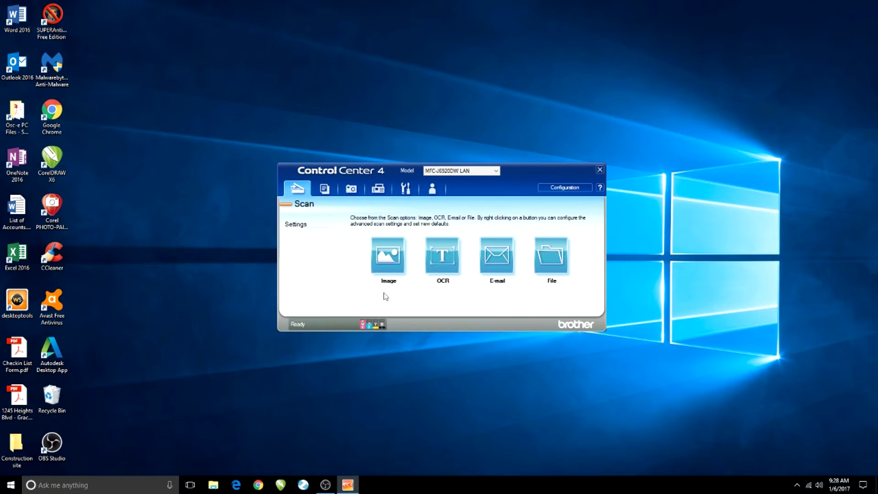
{"action": "left_click", "coordinate": [565, 186]}
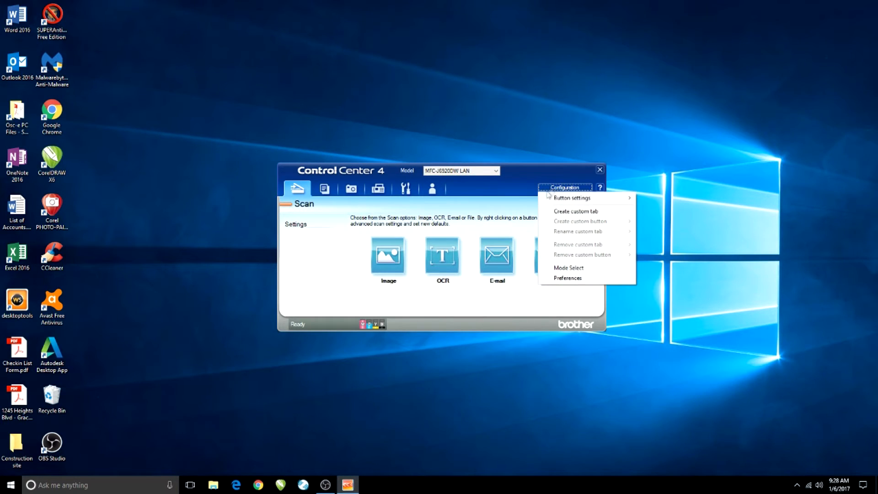
{"action": "mouse_move", "coordinate": [572, 198]}
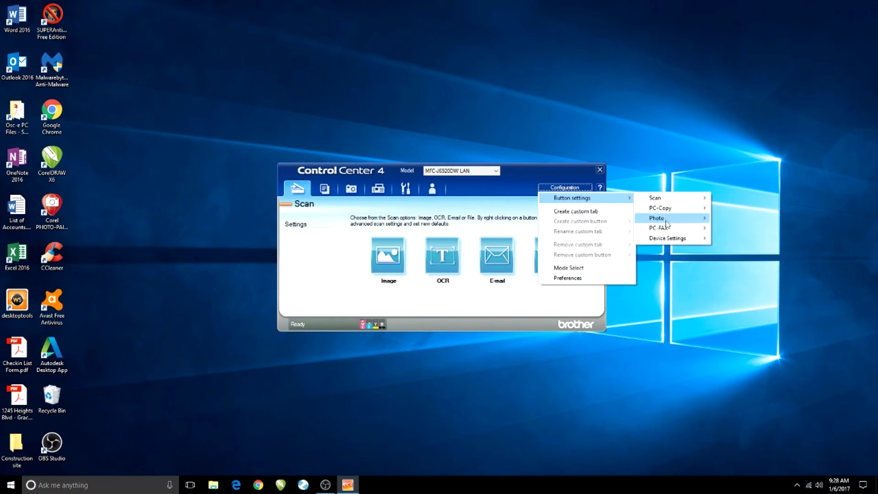
{"action": "mouse_move", "coordinate": [567, 278]}
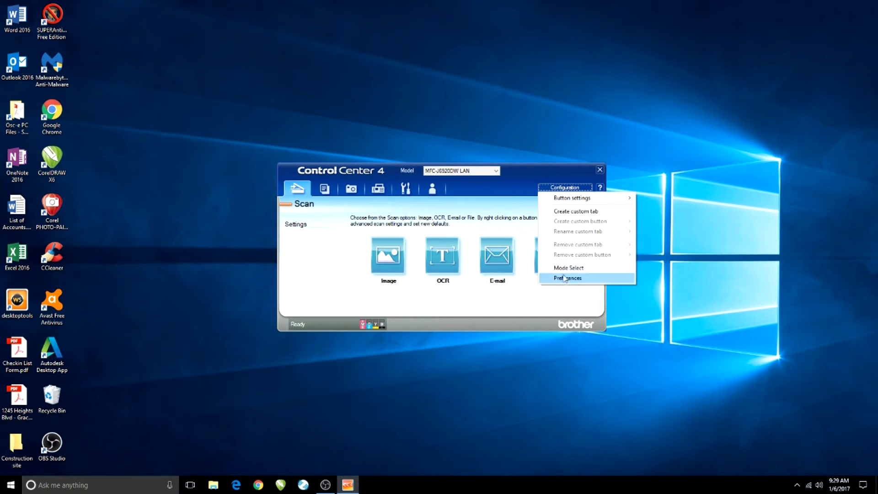
{"action": "left_click", "coordinate": [324, 189]}
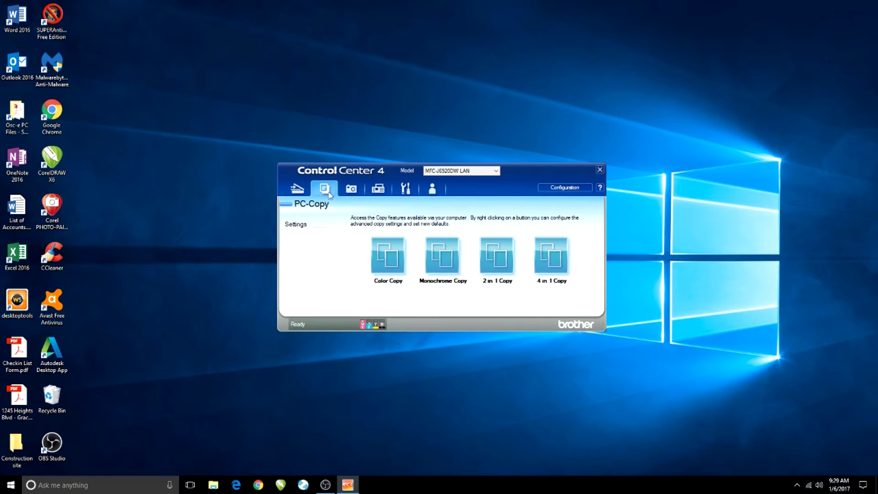
{"action": "left_click", "coordinate": [352, 188]}
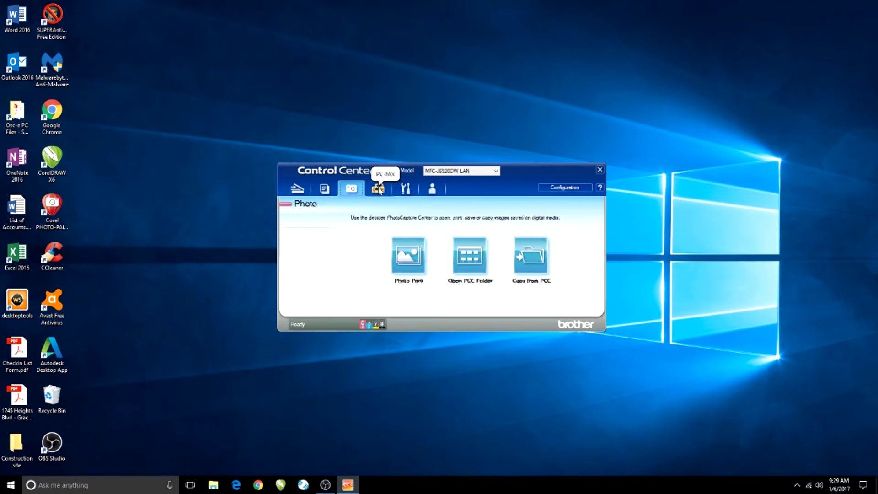
{"action": "left_click", "coordinate": [431, 189]}
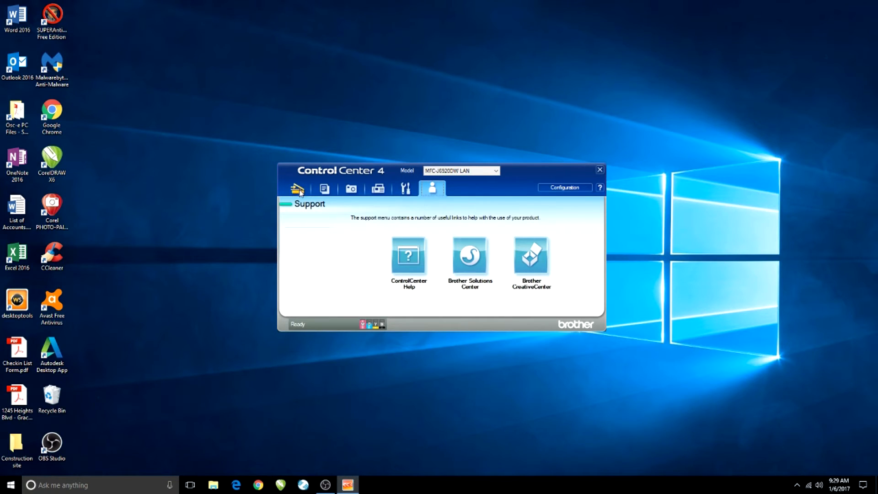
{"action": "left_click", "coordinate": [296, 188]}
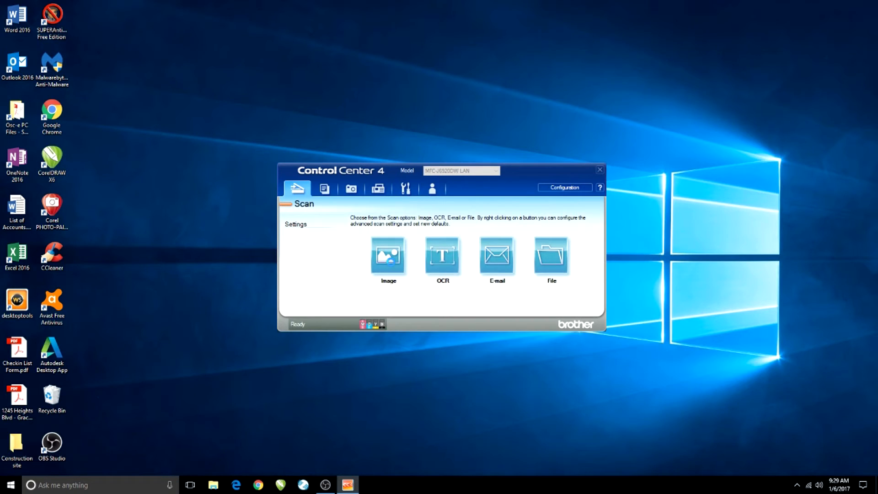
{"action": "left_click", "coordinate": [388, 256]}
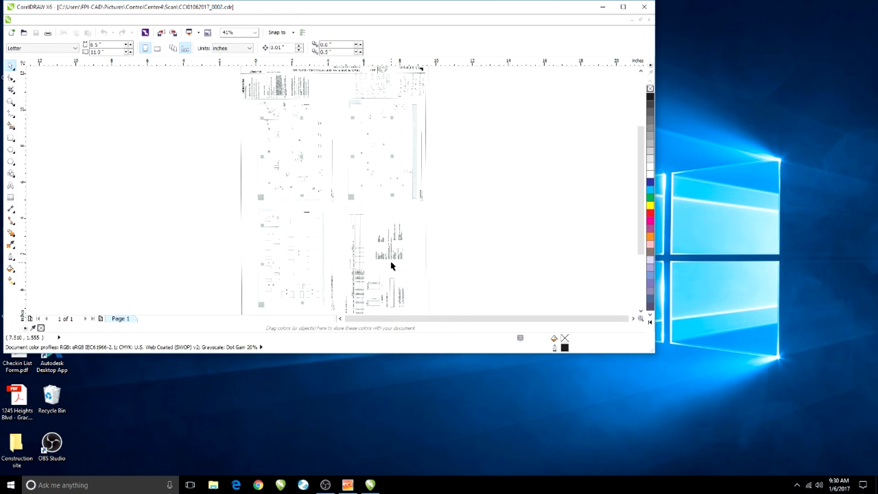
Step: Maximize the CorelDRAW X6 window showing the 300 dpi scanned bitmap
{"action": "left_click", "coordinate": [620, 7]}
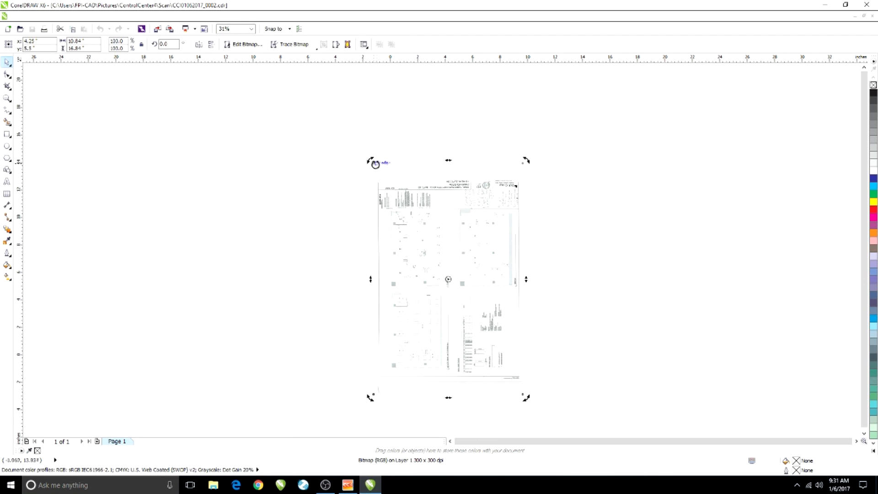
{"action": "mouse_move", "coordinate": [411, 213]}
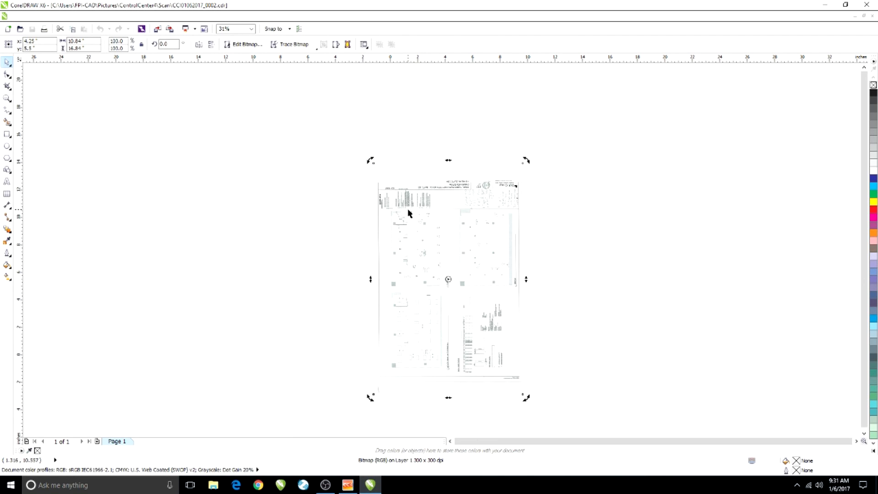